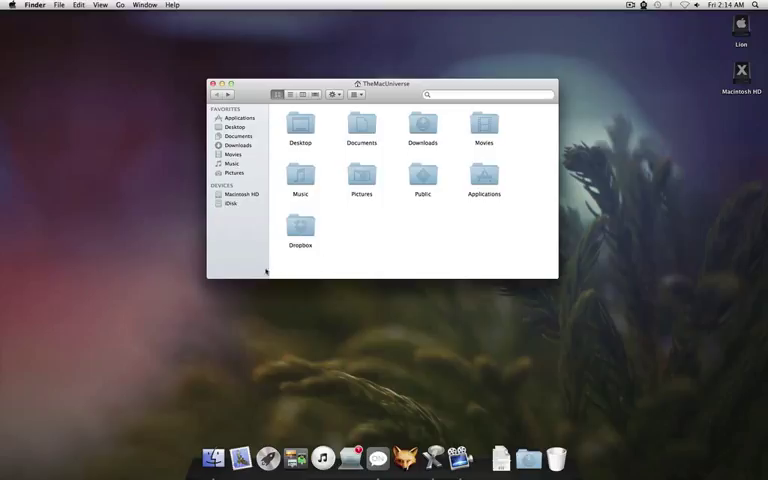
mouse_move(344, 270)
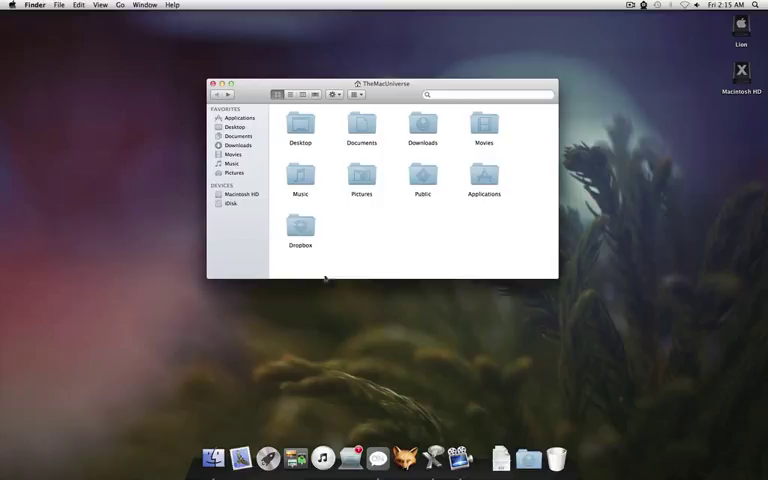
mouse_move(427, 278)
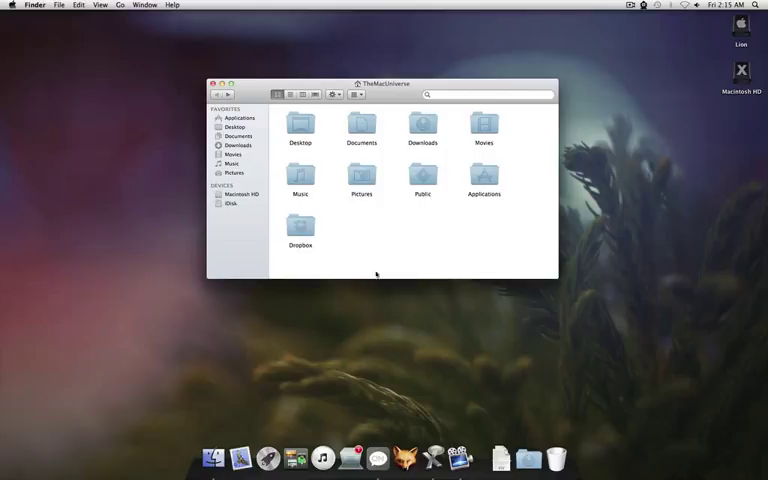
mouse_move(425, 274)
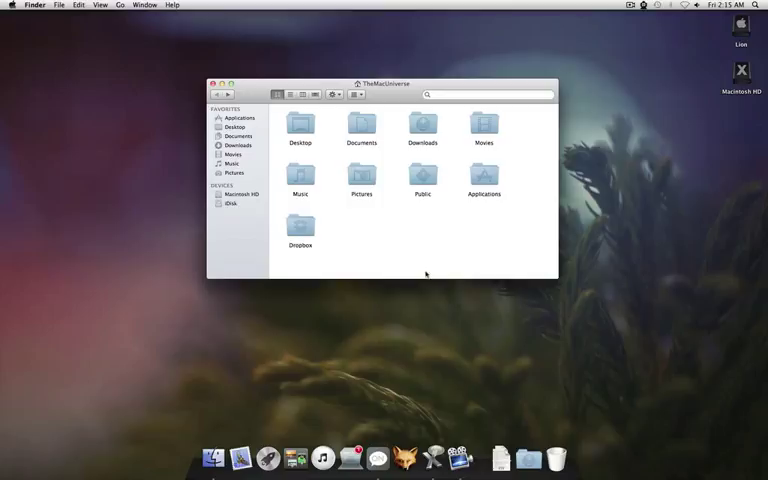
mouse_move(339, 237)
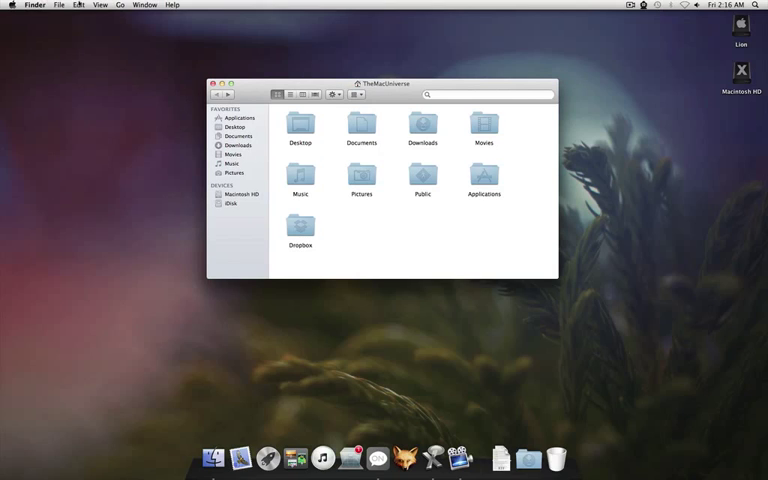
Show the Finder status bar, reporting 9 items and 58.26 GB available.
click(99, 5)
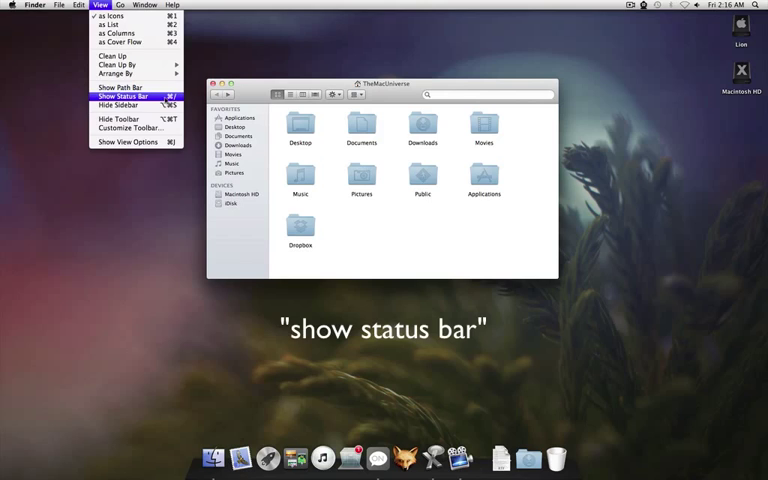
click(123, 95)
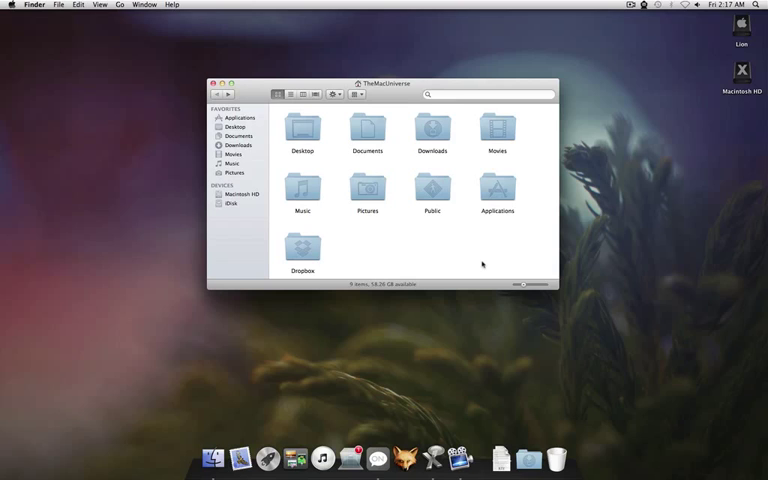
Show the path bar tracing Lion › Users › TheMacUniverse above the status bar.
click(98, 5)
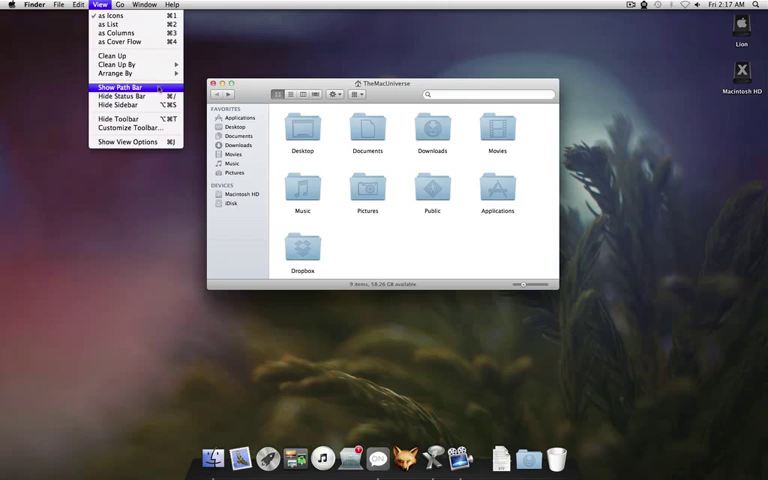
click(116, 87)
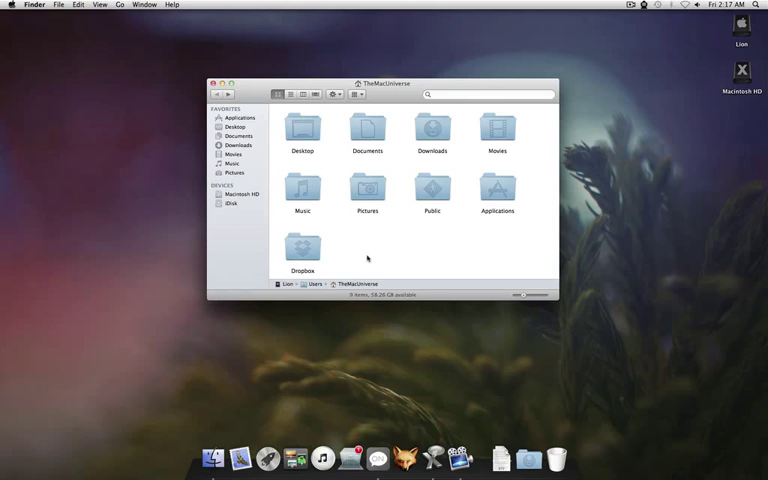
mouse_move(492, 290)
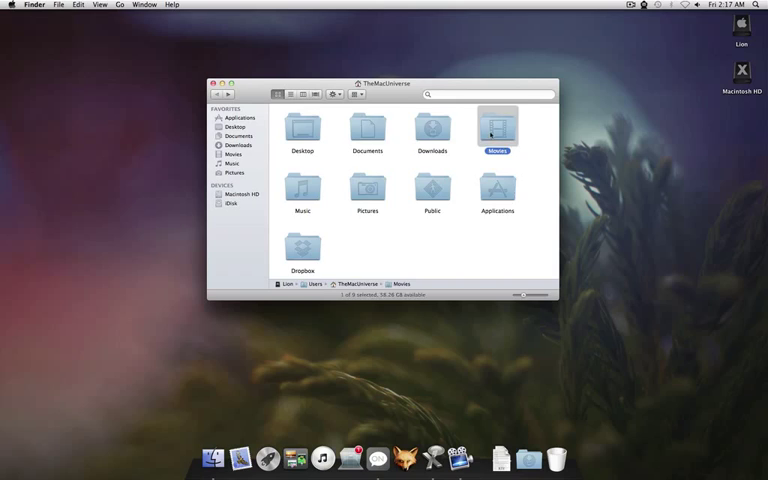
double_click(497, 128)
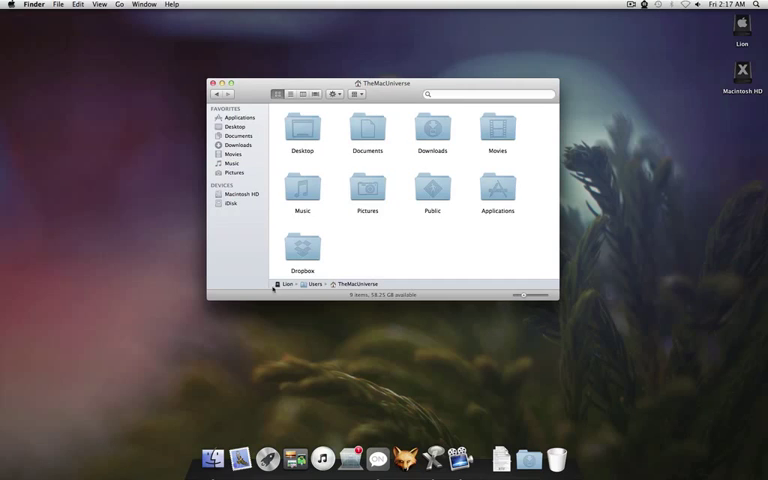
click(313, 284)
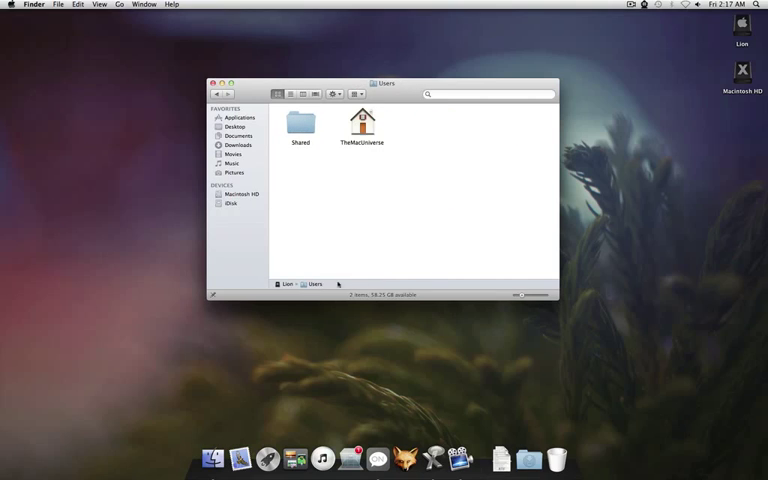
double_click(361, 125)
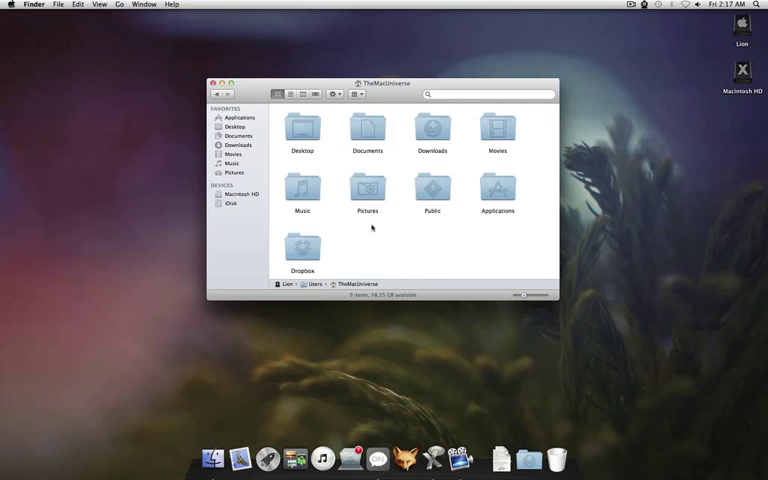